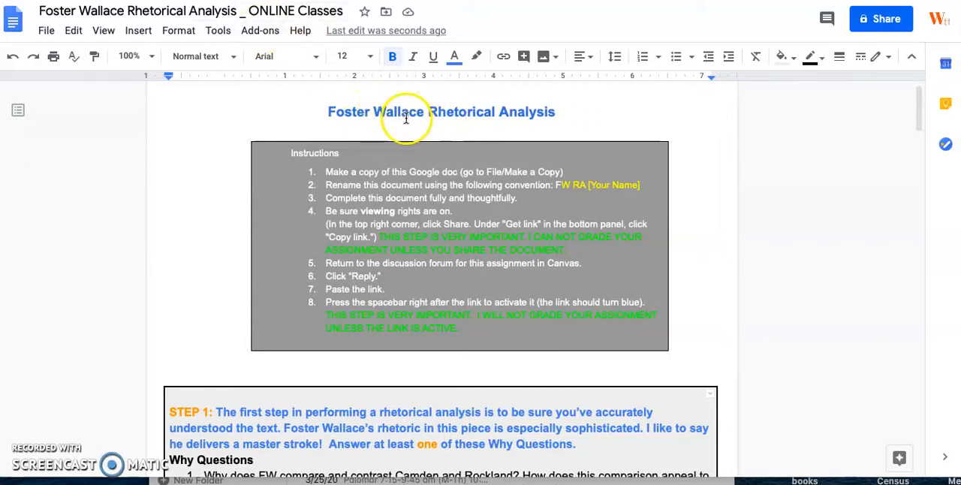
Step: Scroll down through the current document before switching programs
scroll("down", 3)
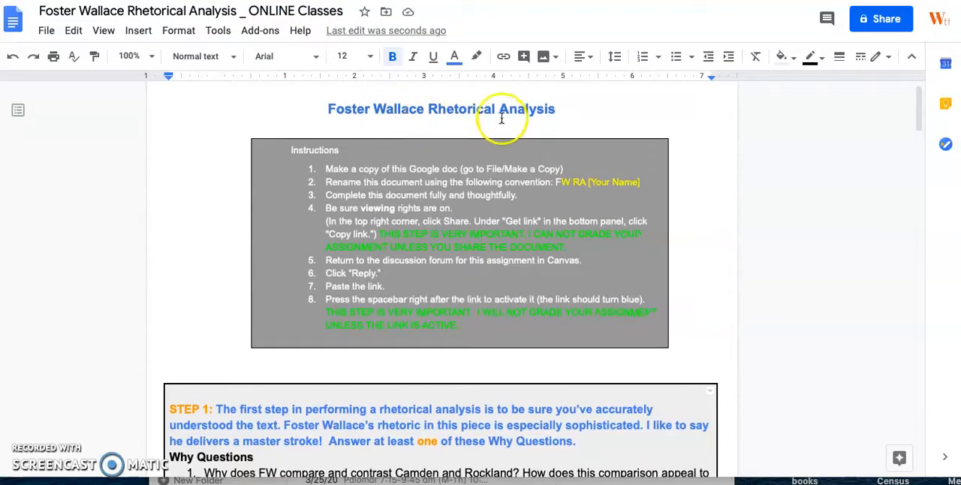
scroll("down", 3)
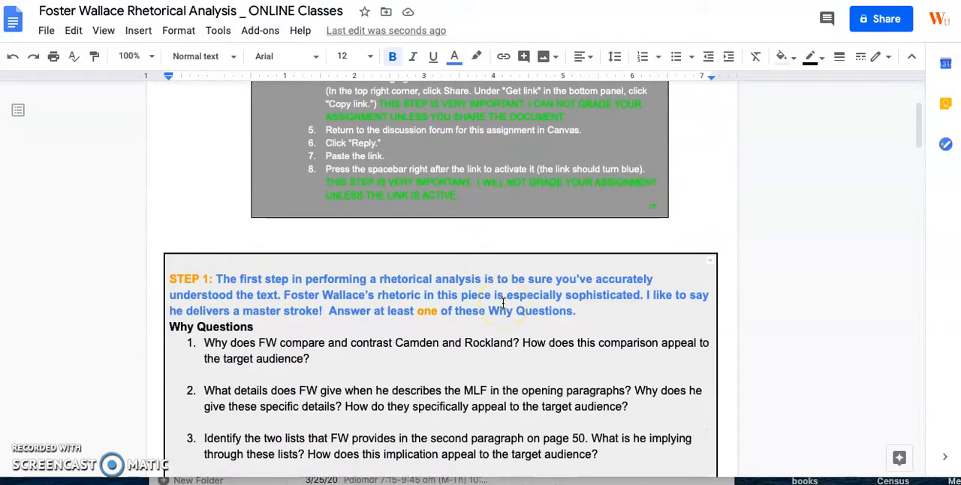
scroll("down", 3)
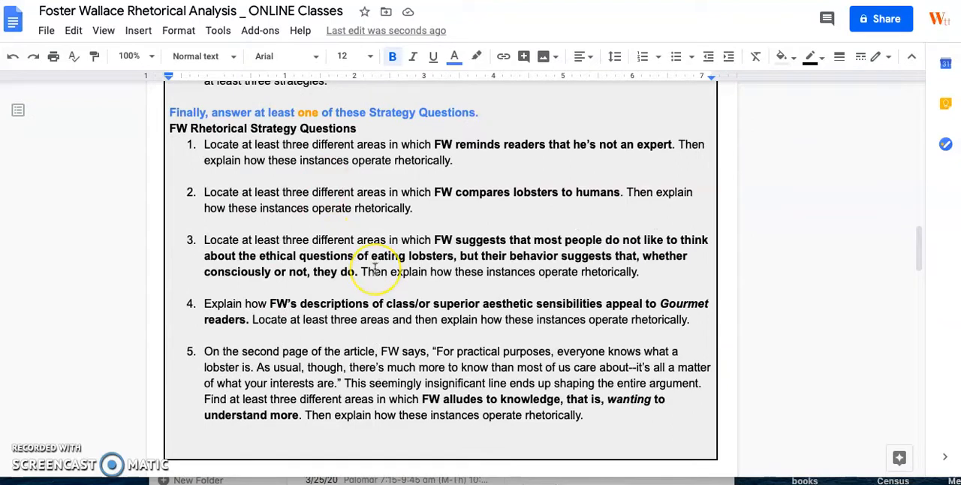
mouse_move(391, 313)
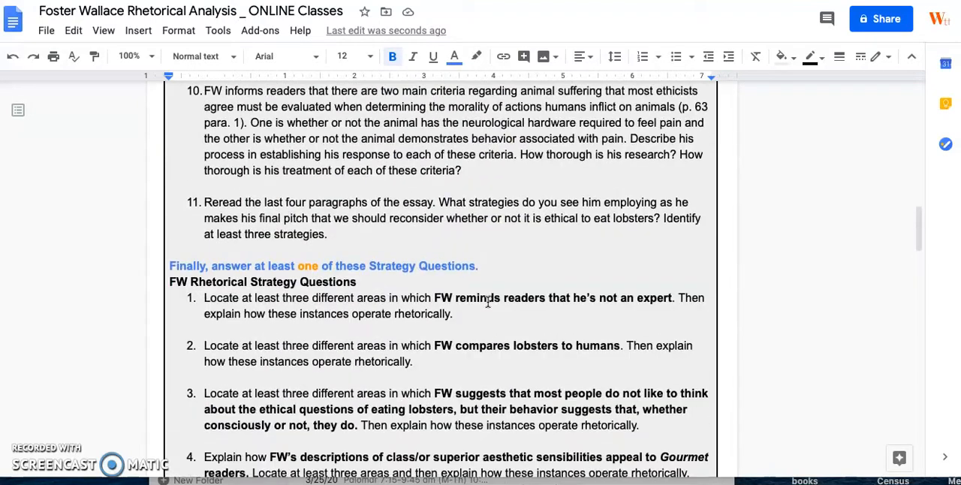
scroll("down", 3)
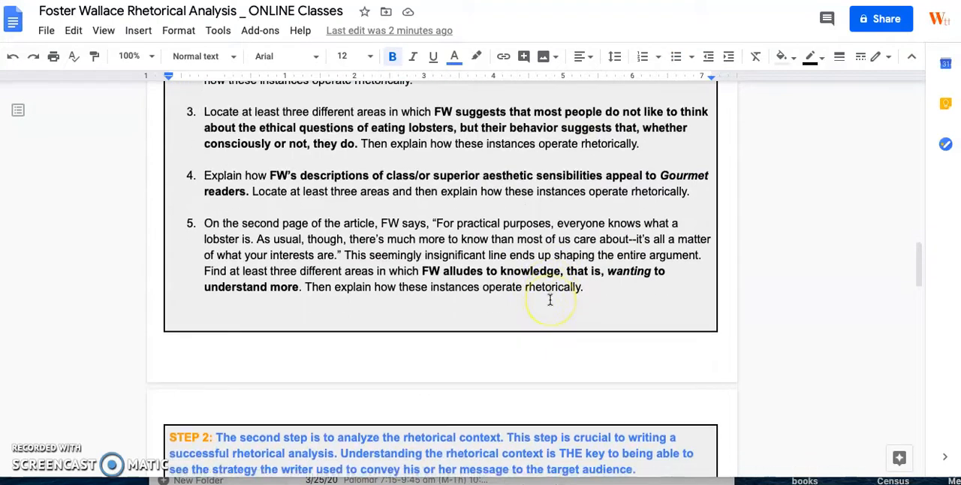
scroll("down", 3)
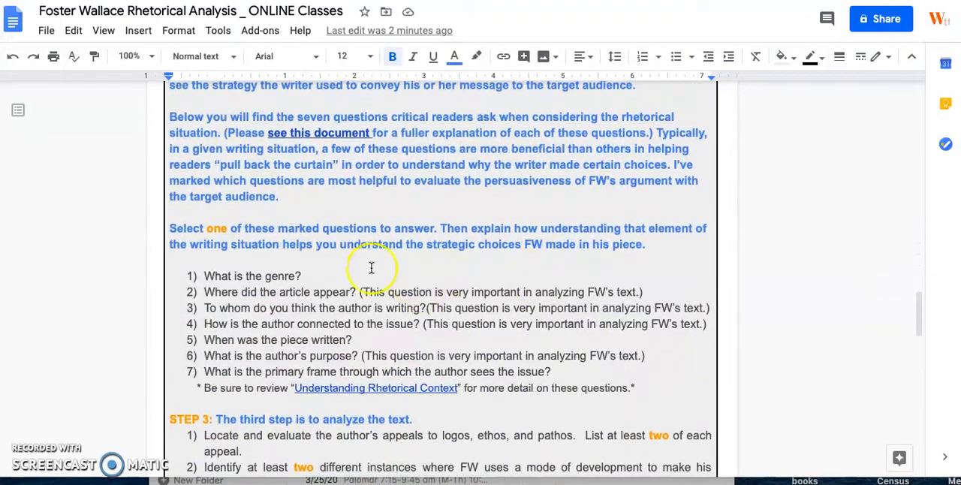
mouse_move(303, 338)
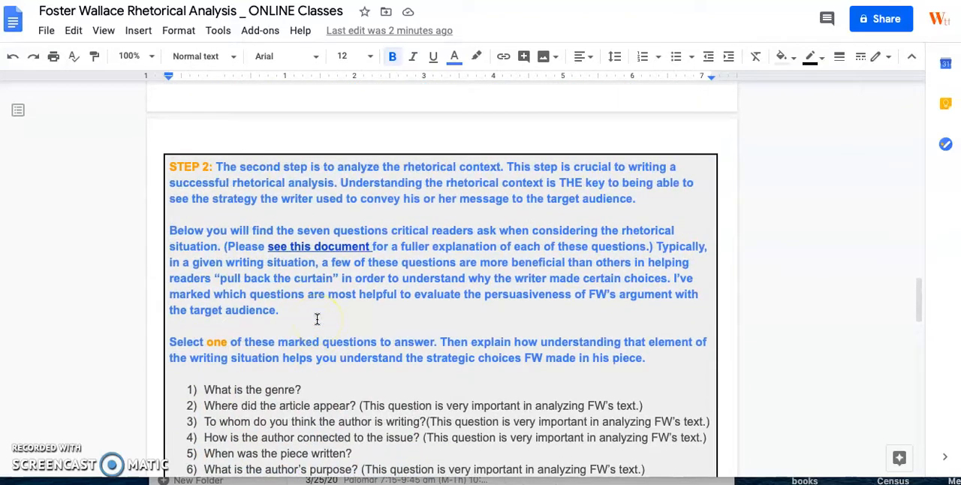
scroll("down", 3)
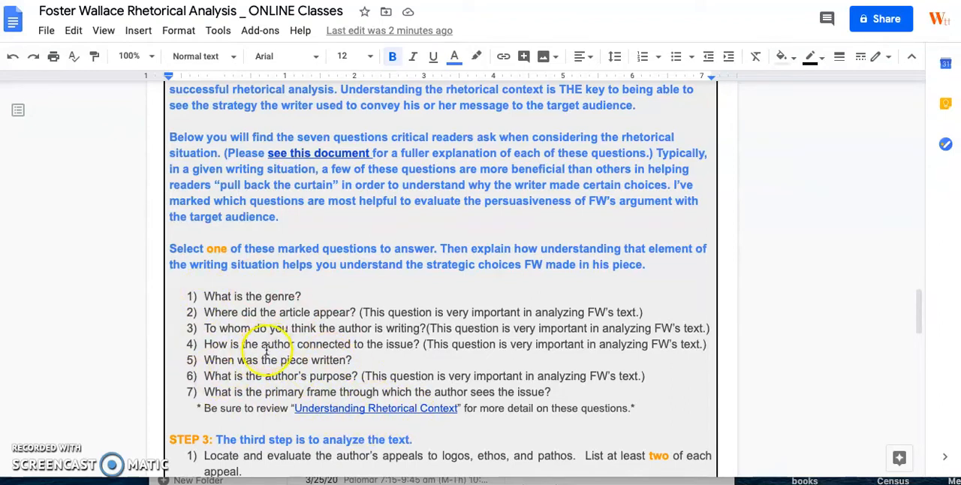
mouse_move(328, 319)
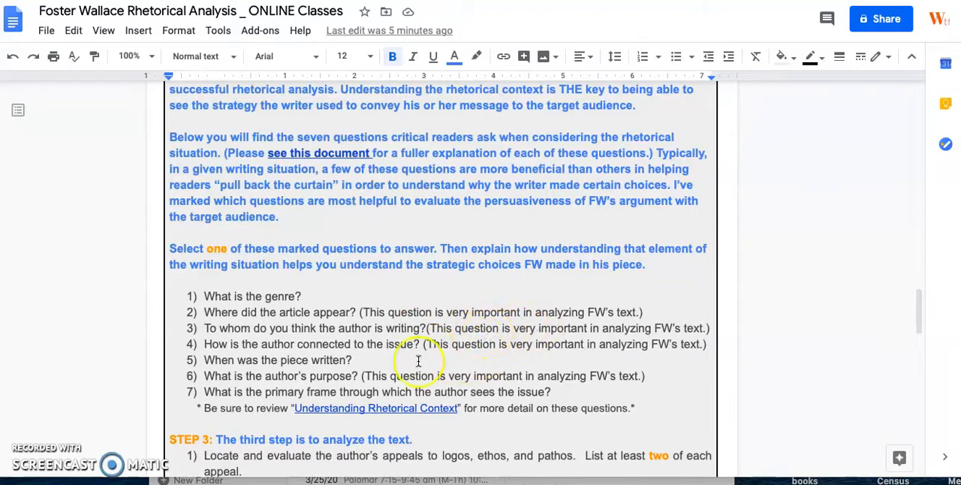
scroll("down", 3)
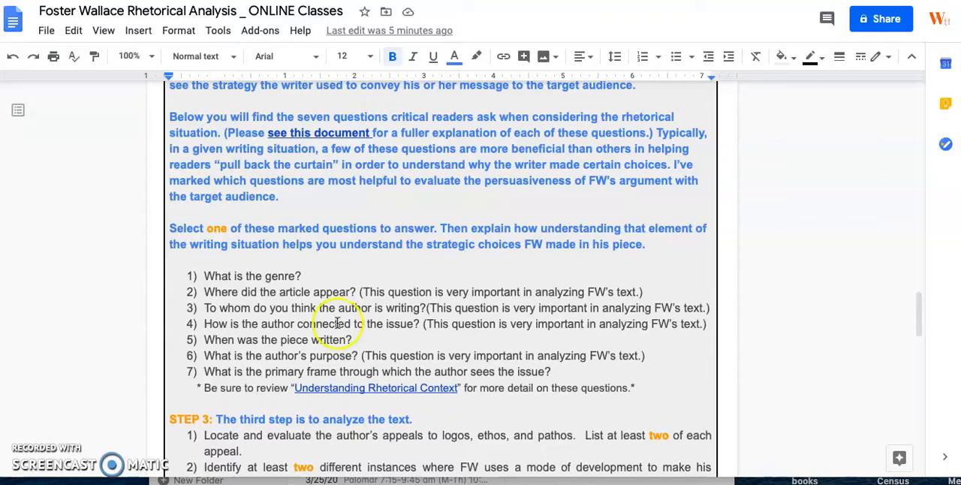
scroll("down", 3)
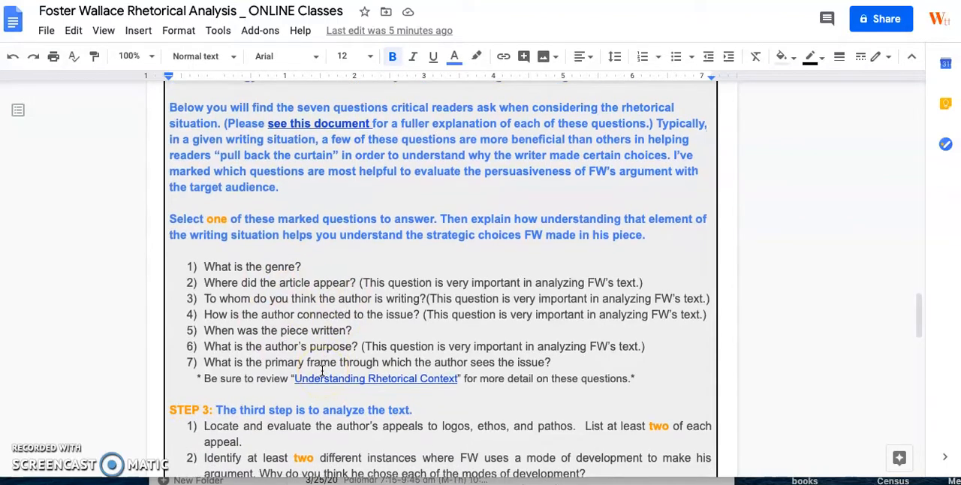
scroll("down", 3)
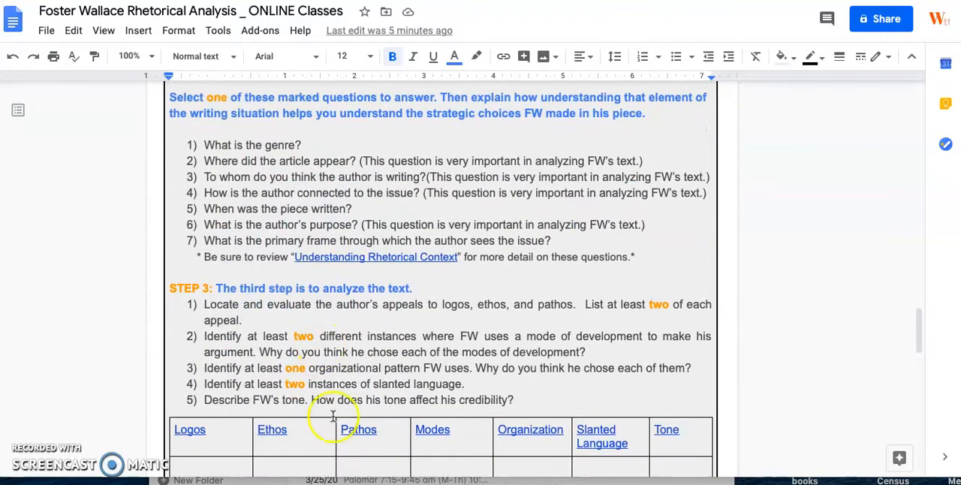
scroll("down", 3)
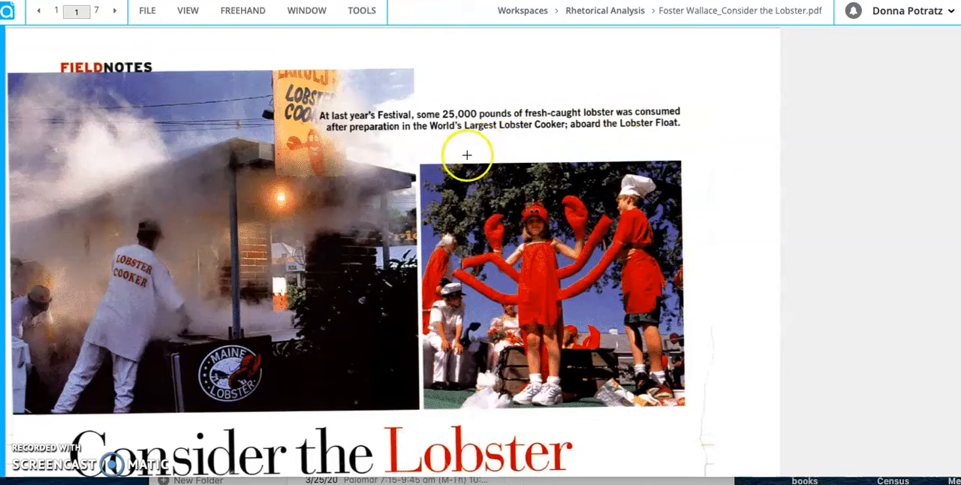
mouse_move(470, 81)
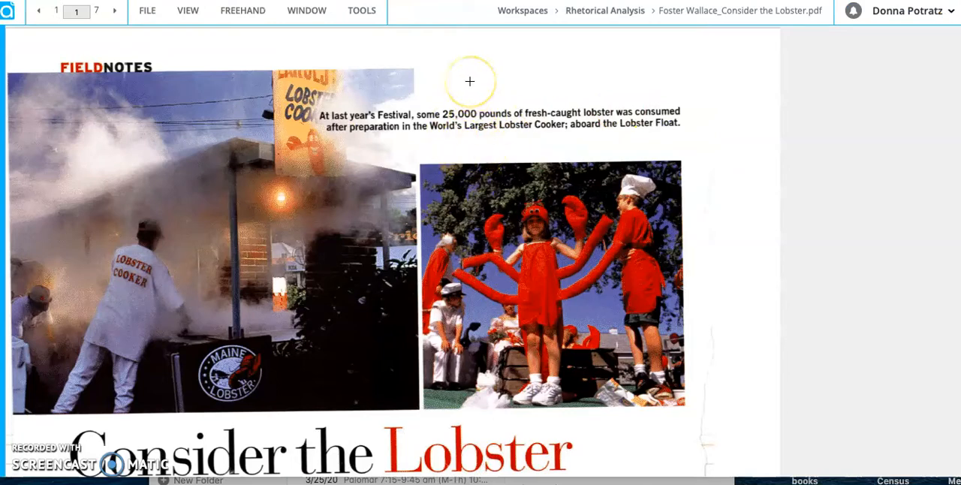
scroll("down", 3)
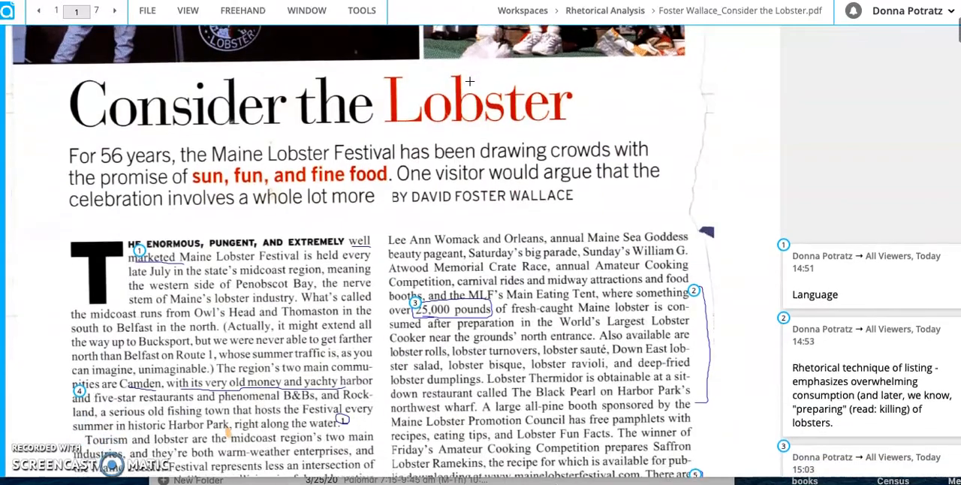
scroll("down", 3)
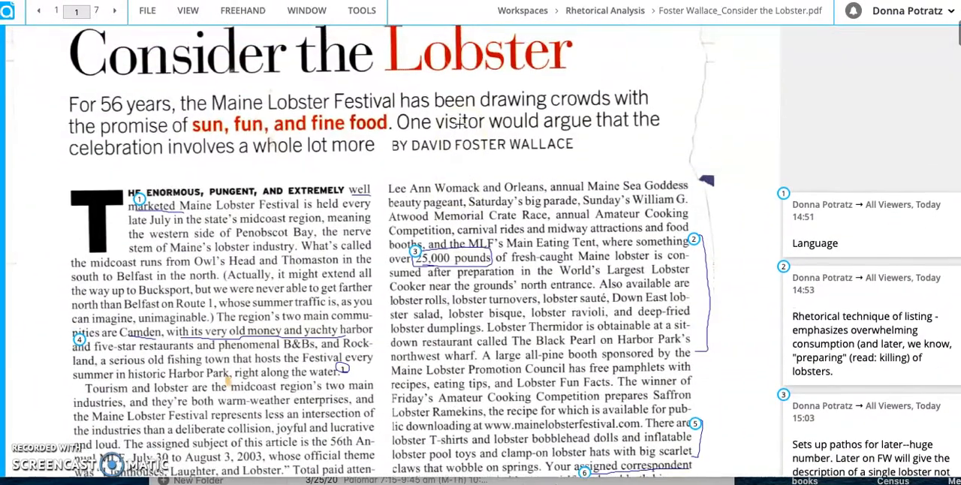
scroll("down", 3)
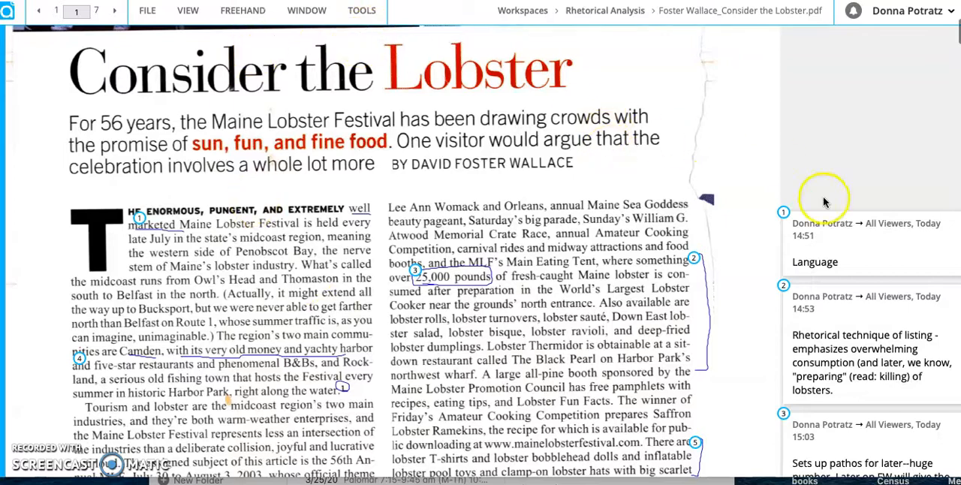
Step: Open Foster Wallace_Consider the Lobster.pdf in Annotate and scroll page 1's numbered comments
left_click(362, 10)
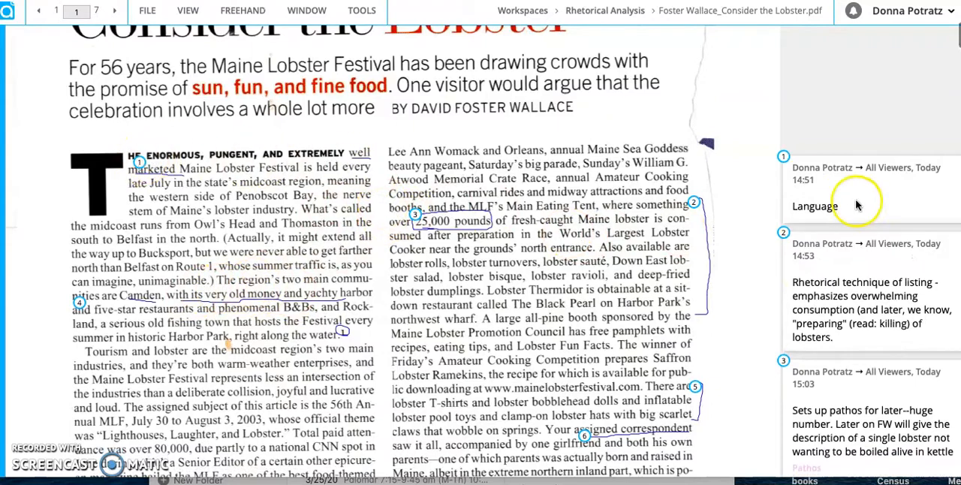
left_click(815, 206)
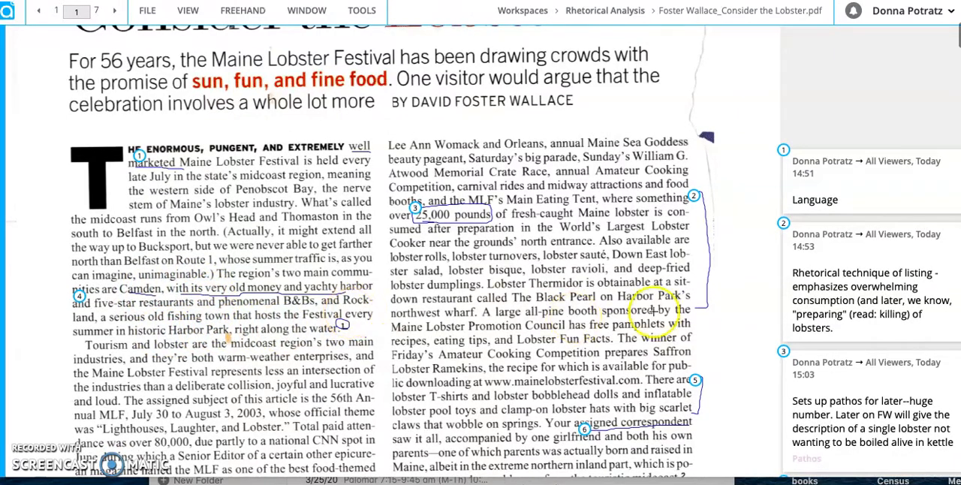
scroll("down", 3)
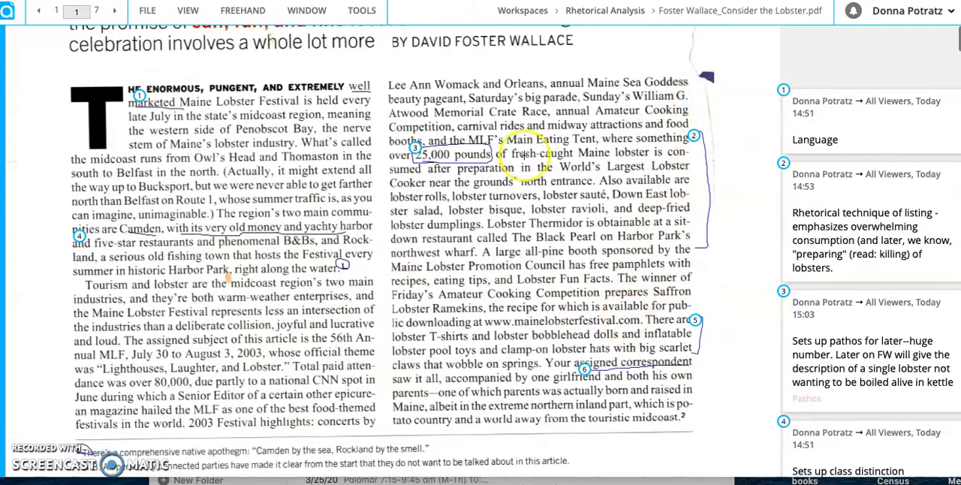
scroll("down", 3)
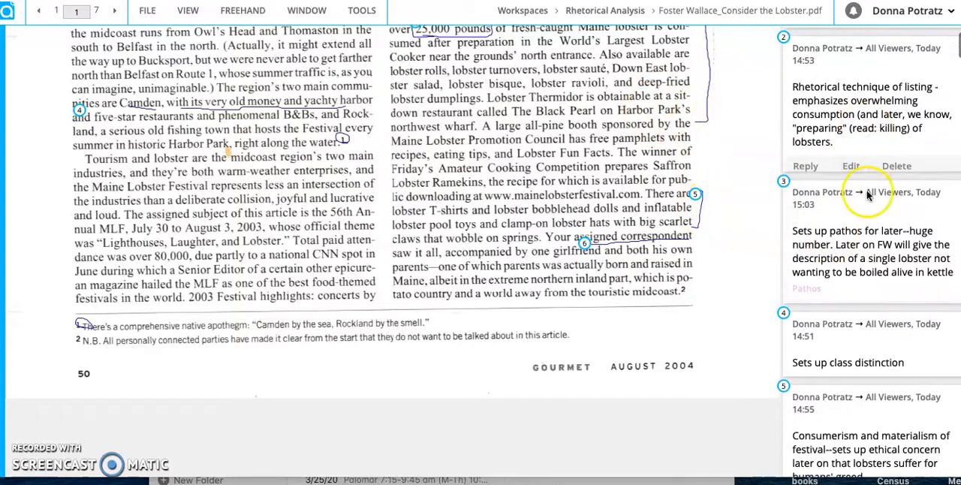
Step: Page through pages 2 and 3's ethos and comparison comments, then jump back to page 1
left_click(114, 10)
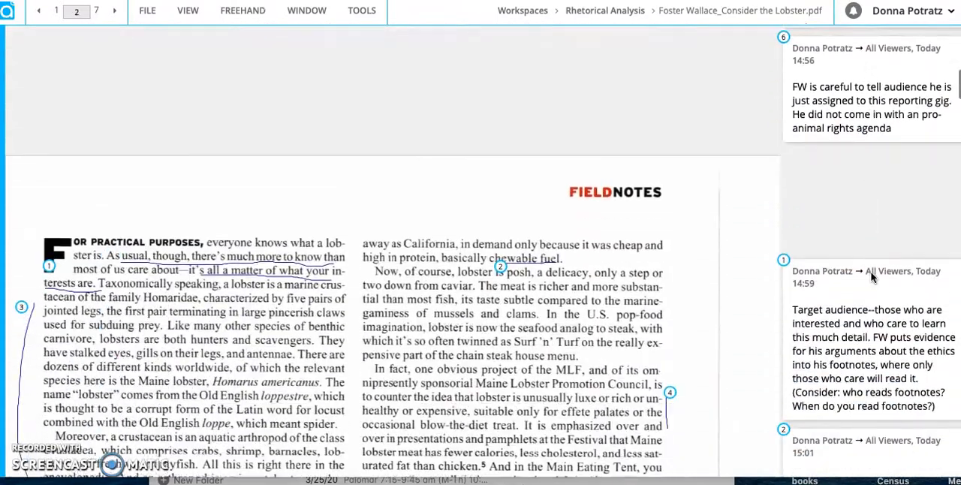
scroll("down", 3)
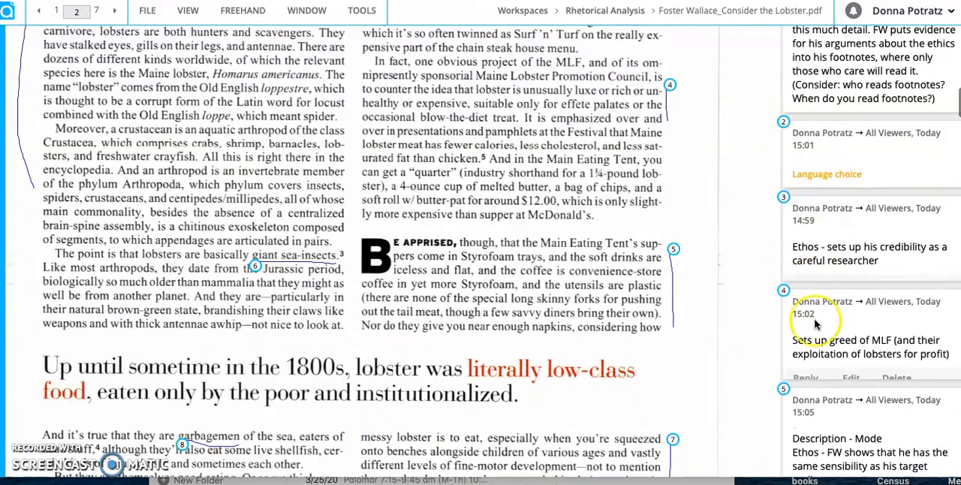
scroll("down", 3)
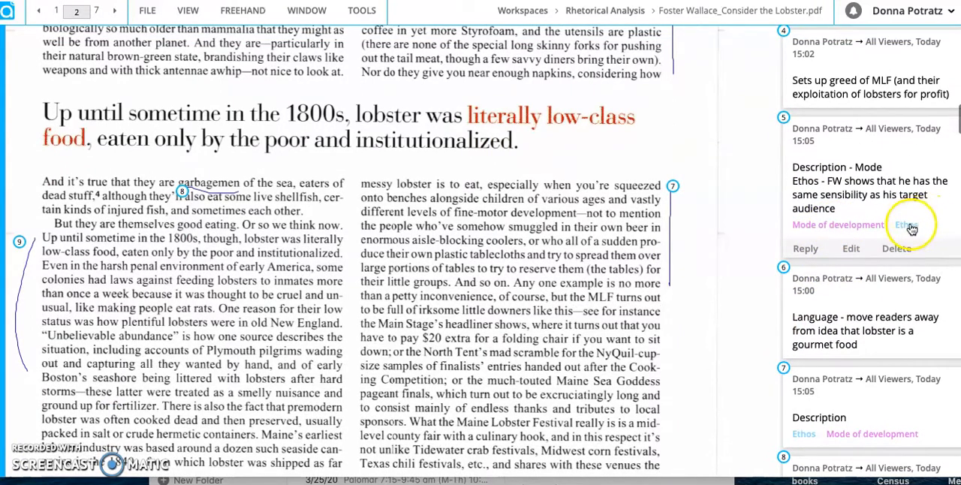
scroll("down", 3)
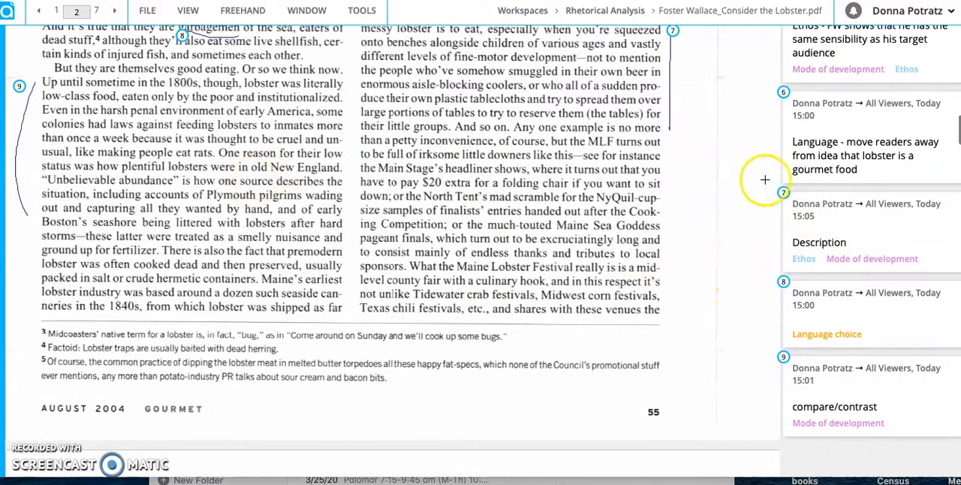
left_click(864, 156)
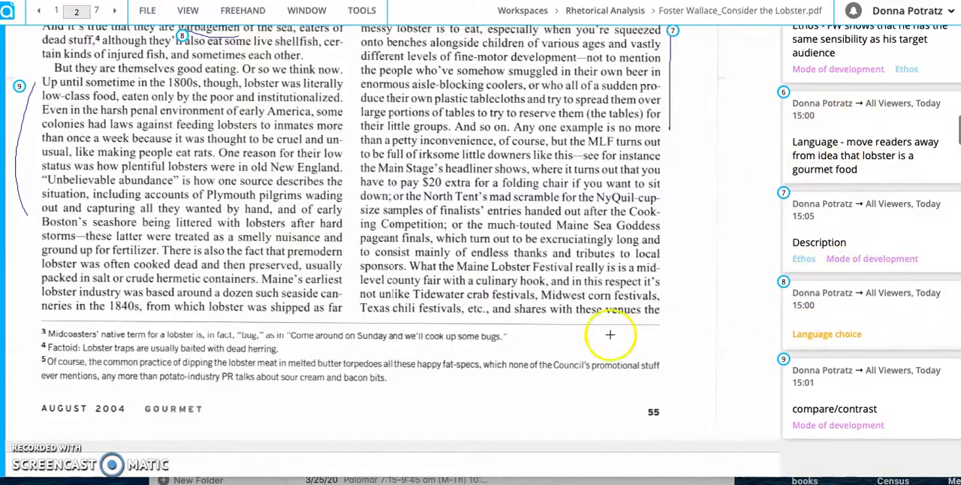
left_click(114, 11)
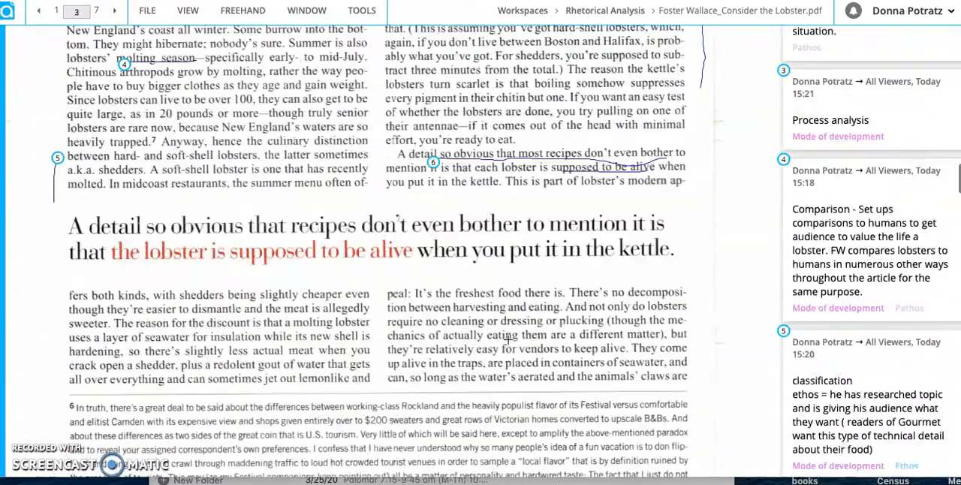
left_click(39, 10)
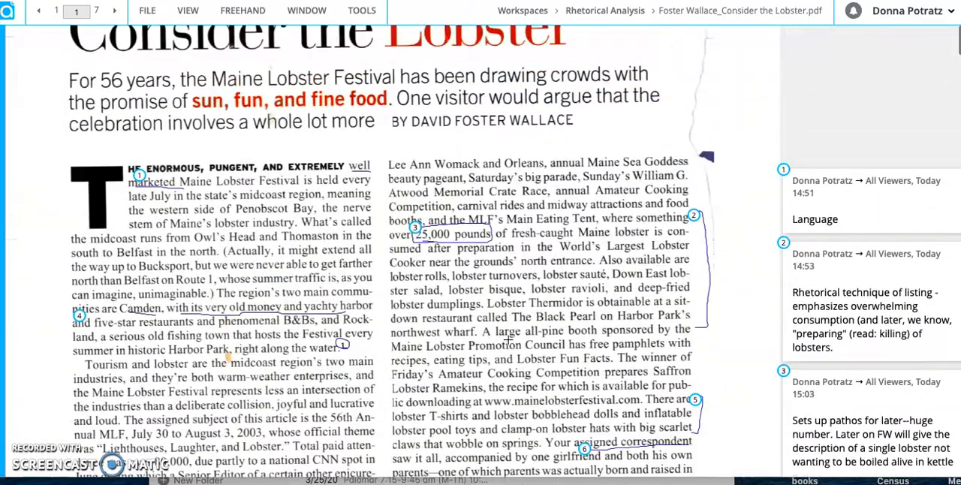
Step: Scroll from the Field Notes photo spread down to page 3's Ethos and Pathos comments
scroll("down", 3)
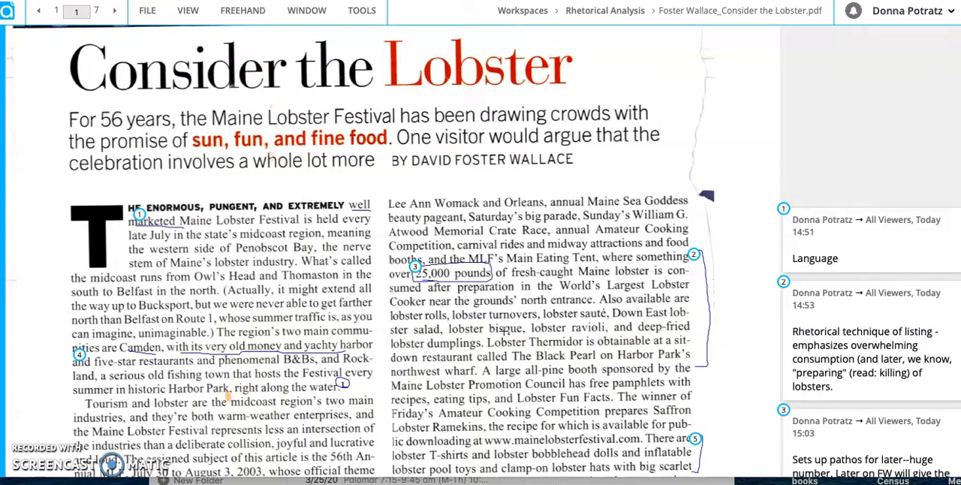
mouse_move(501, 332)
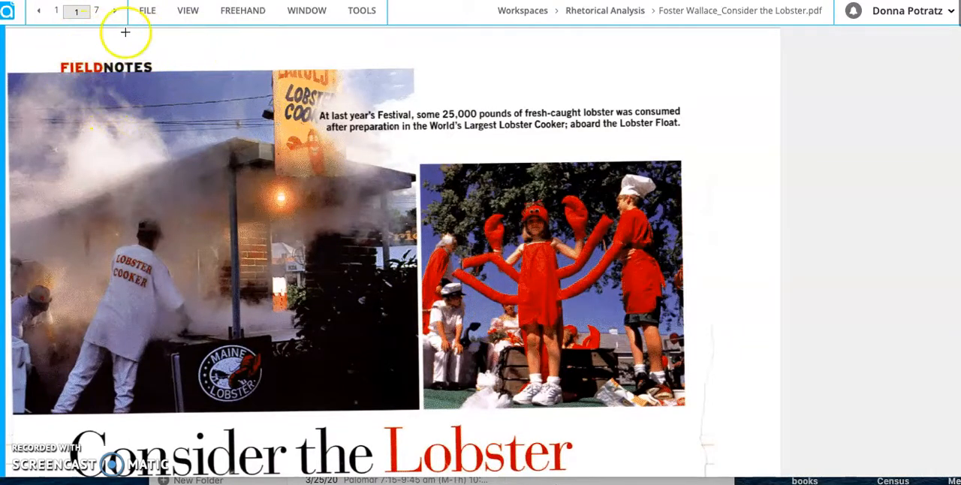
mouse_move(202, 171)
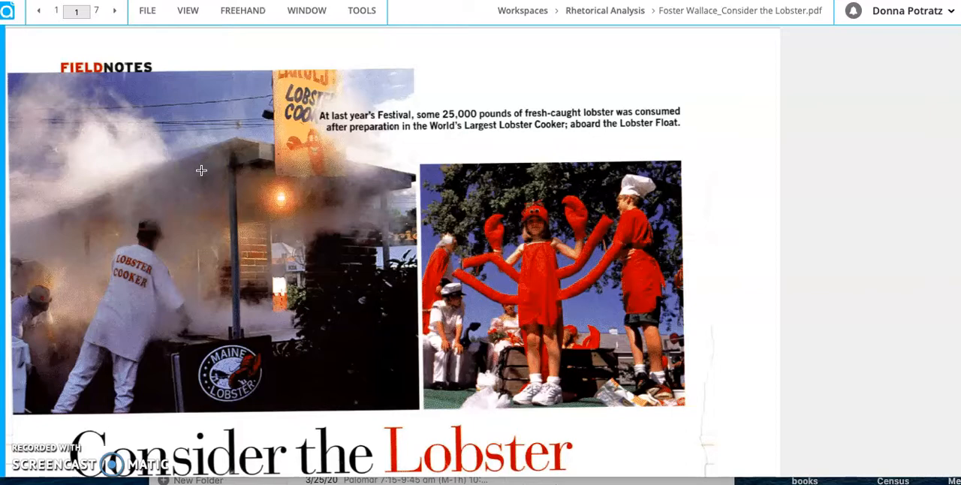
scroll("down", 3)
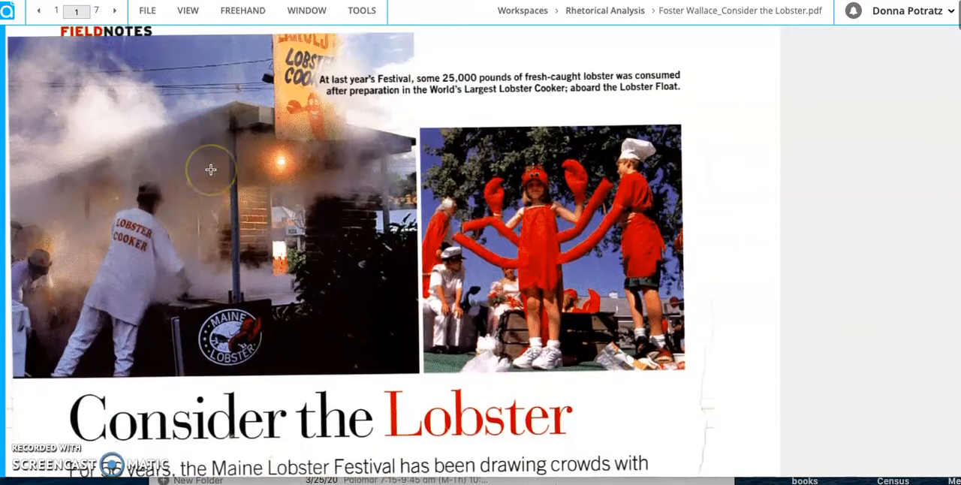
scroll("down", 3)
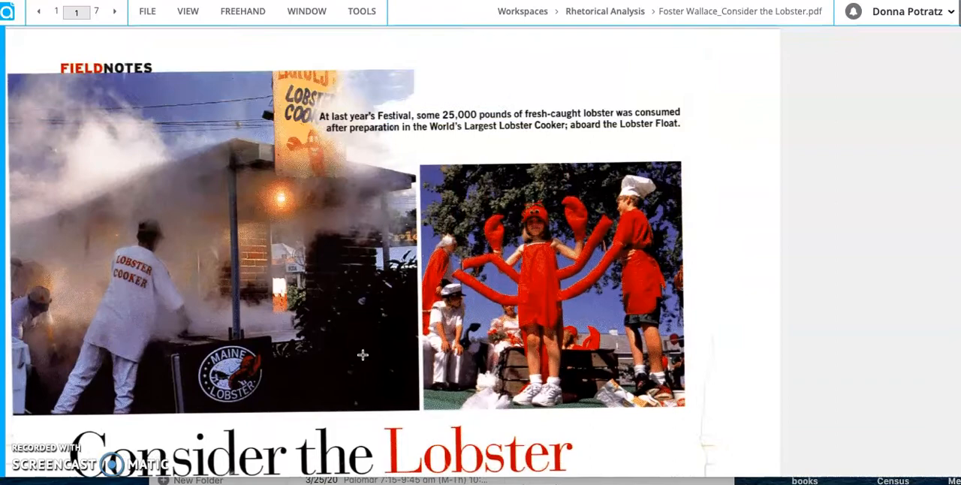
scroll("down", 3)
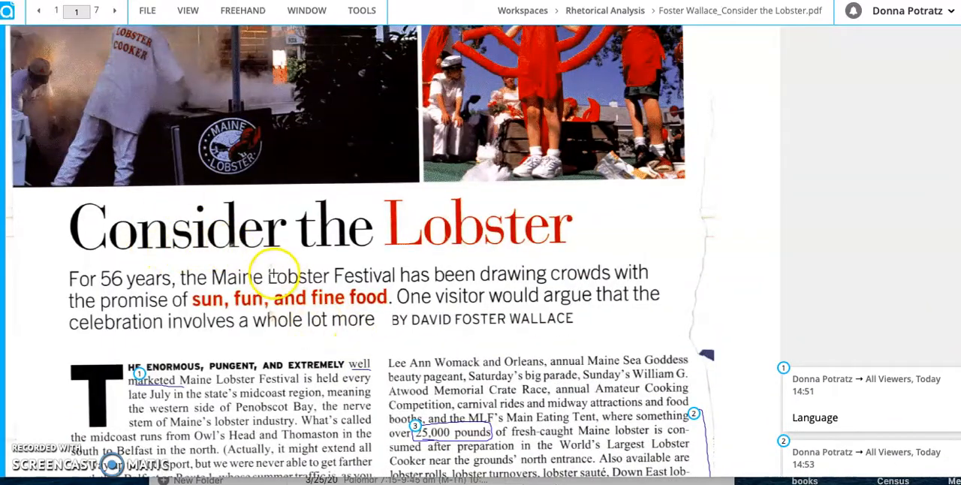
scroll("down", 3)
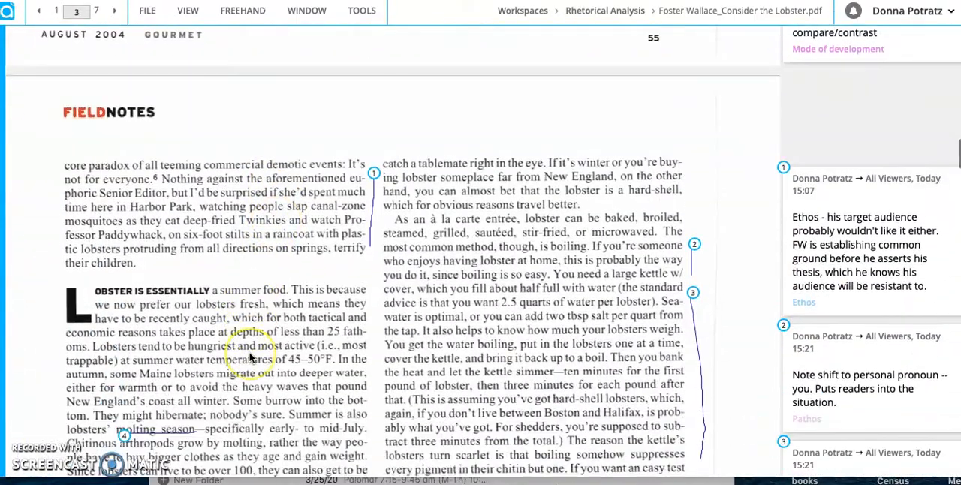
Step: Advance to page 4's structural-choice comments, then return to page 2's ethos and greed comments
scroll("down", 3)
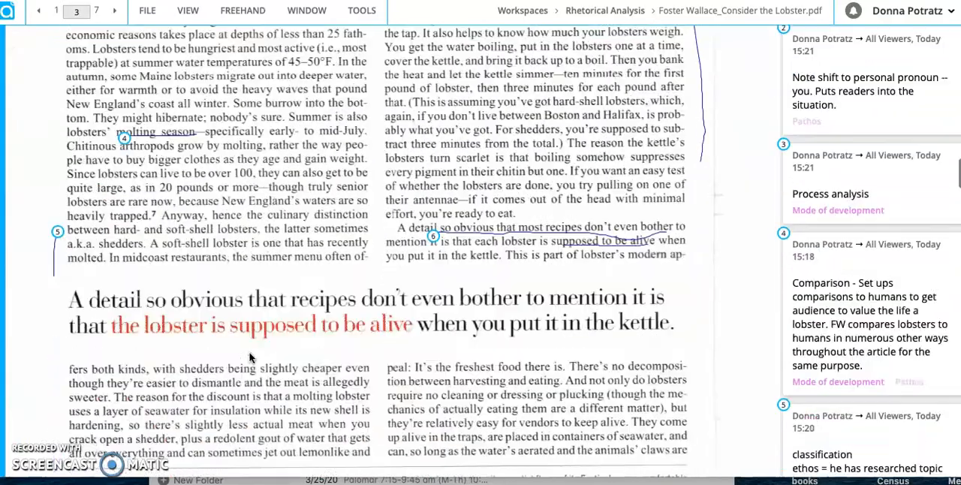
left_click(114, 11)
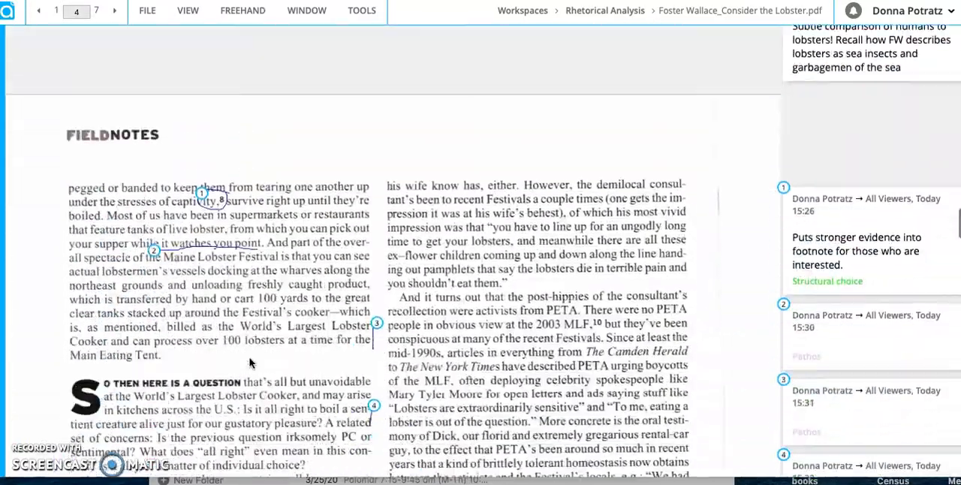
scroll("down", 3)
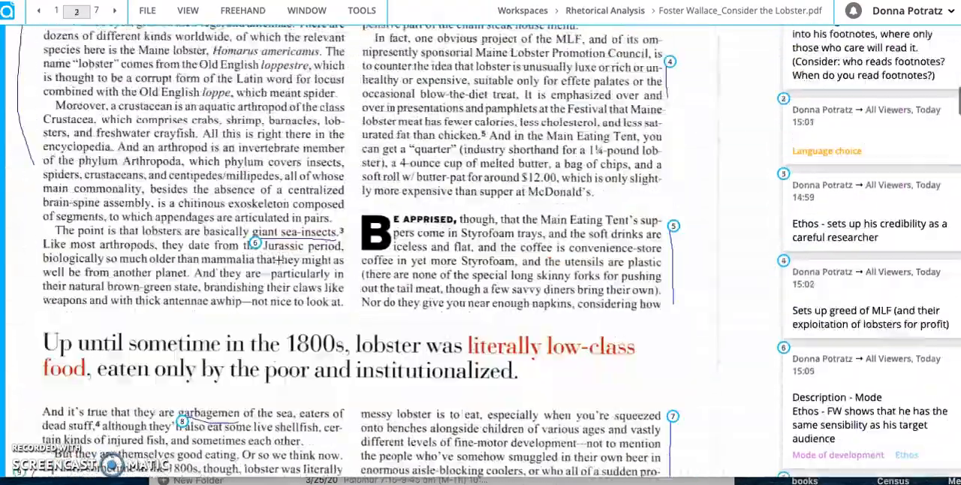
Step: Revisit page 1, then scroll to page 2's target-audience footnote and low-class food passage
left_click(38, 11)
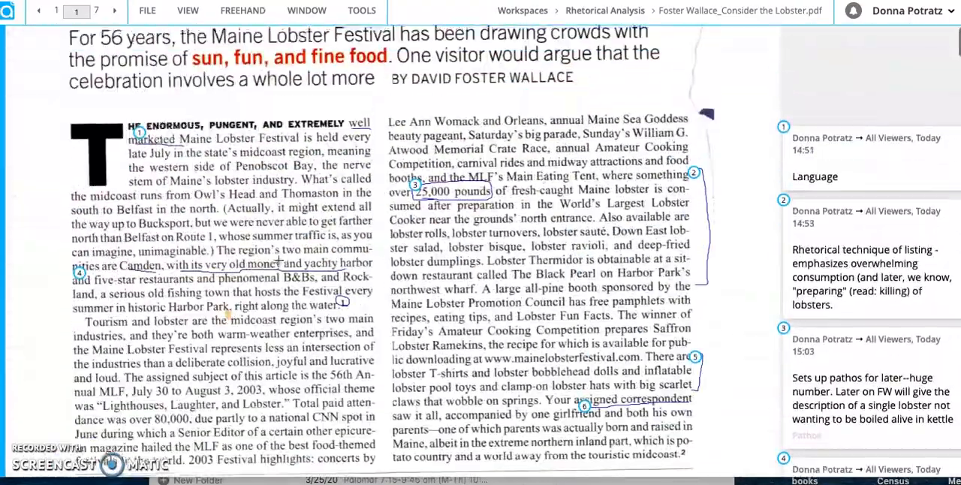
scroll("down", 3)
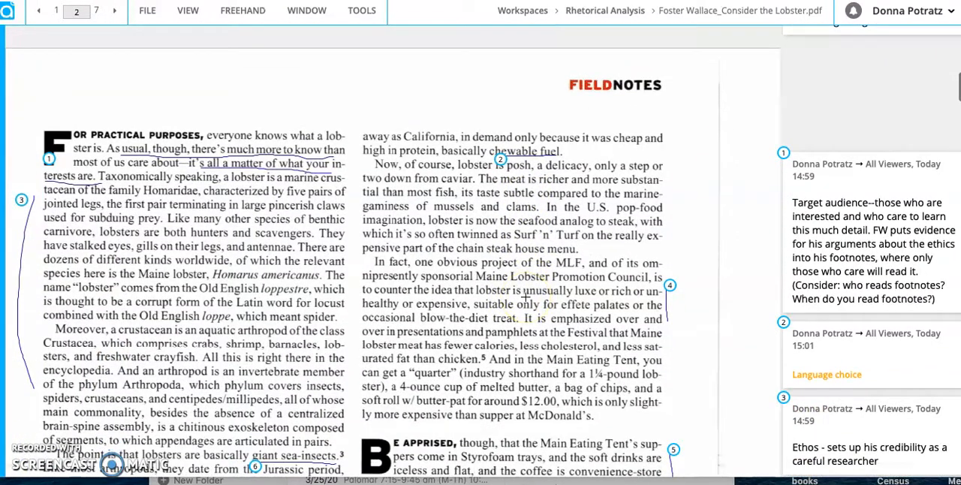
scroll("down", 3)
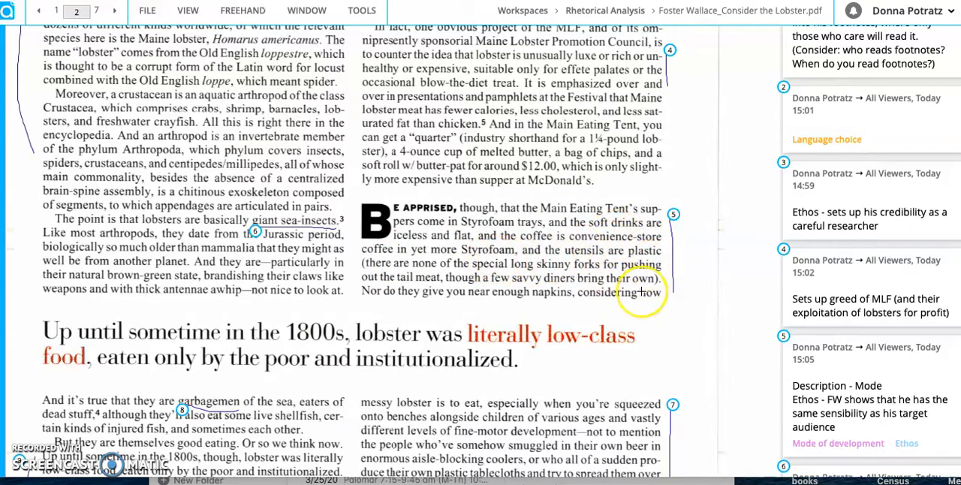
Step: Scroll past page 2's pull quote down to page 4's boiling-lobsters-alive question
scroll("down", 3)
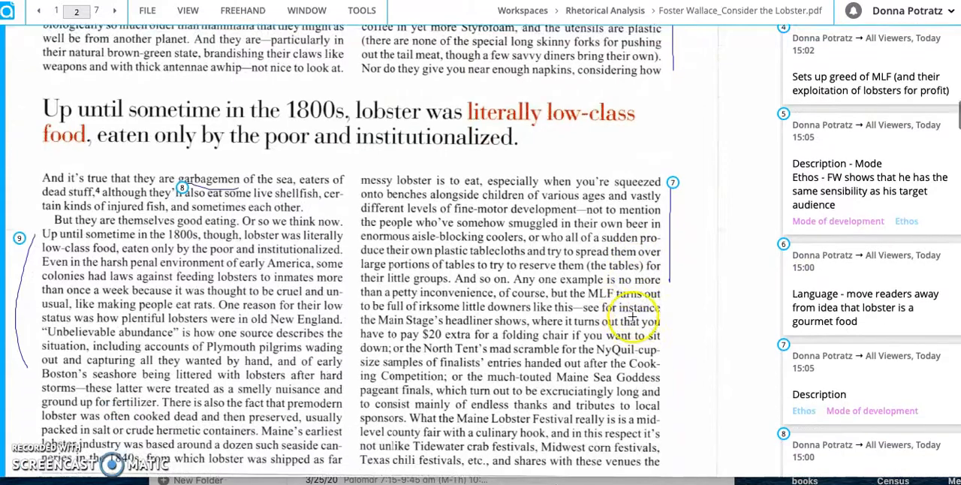
scroll("down", 3)
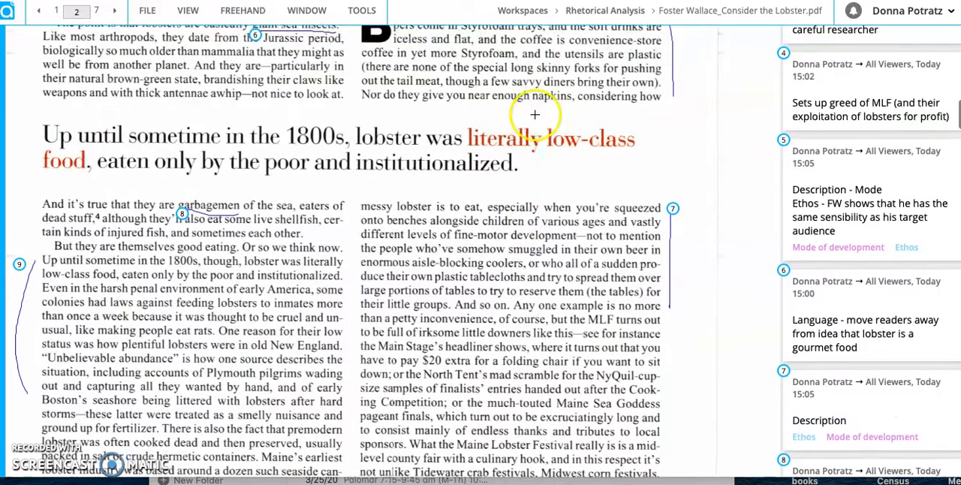
scroll("down", 3)
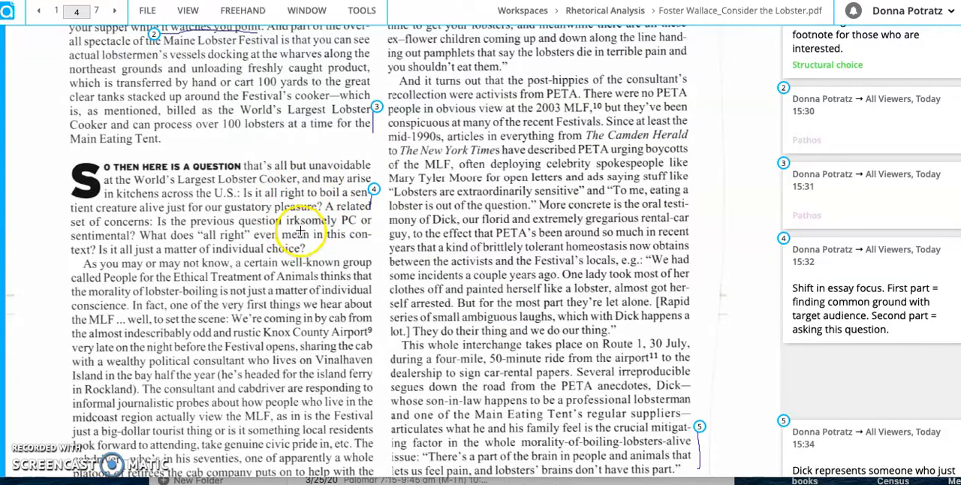
Step: Review page 1's footnotes and assigned-correspondent comment, then advance to page 2's boiling passage
scroll("down", 3)
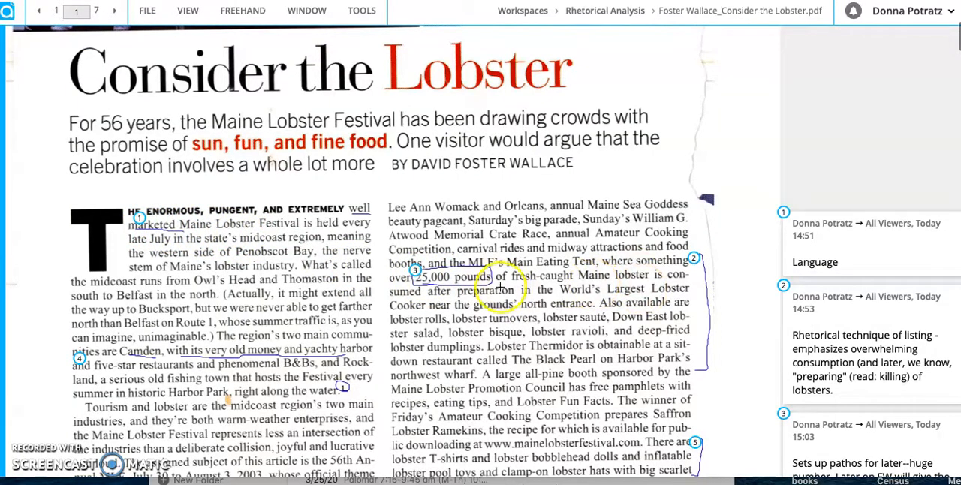
scroll("down", 3)
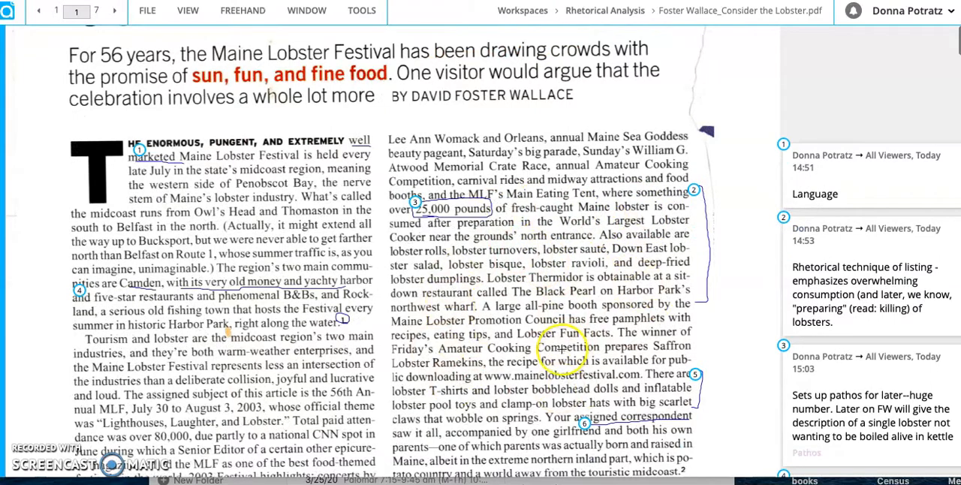
scroll("down", 3)
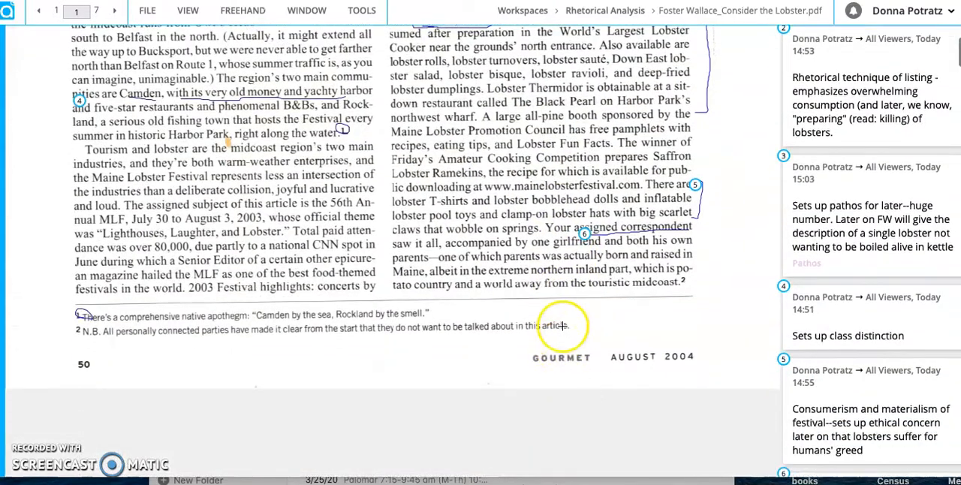
scroll("down", 3)
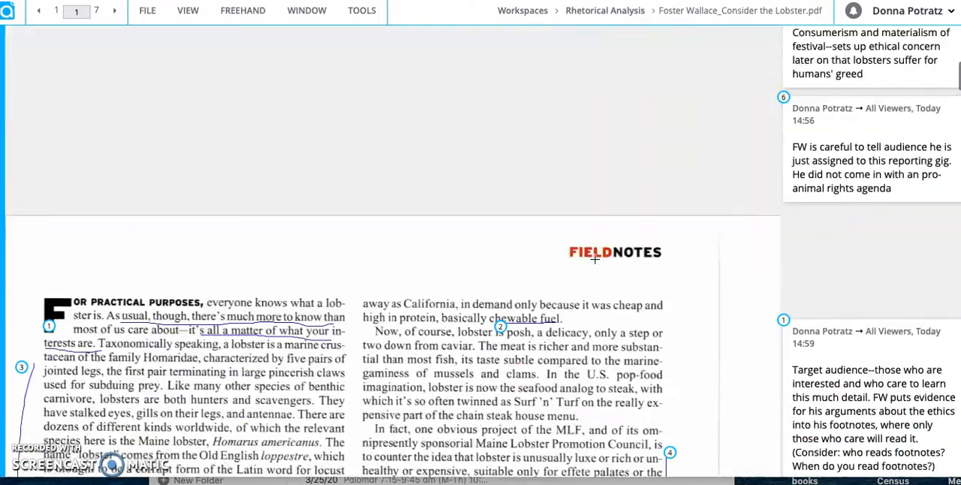
left_click(114, 11)
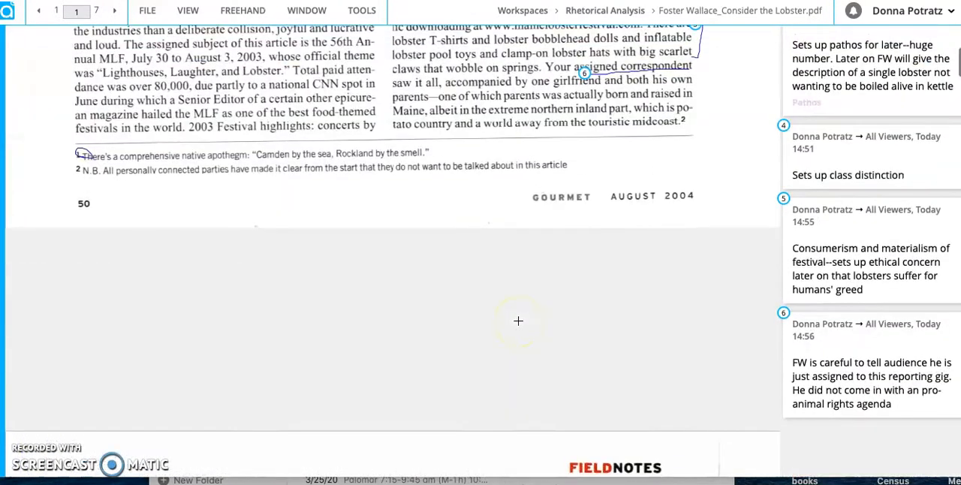
scroll("down", 3)
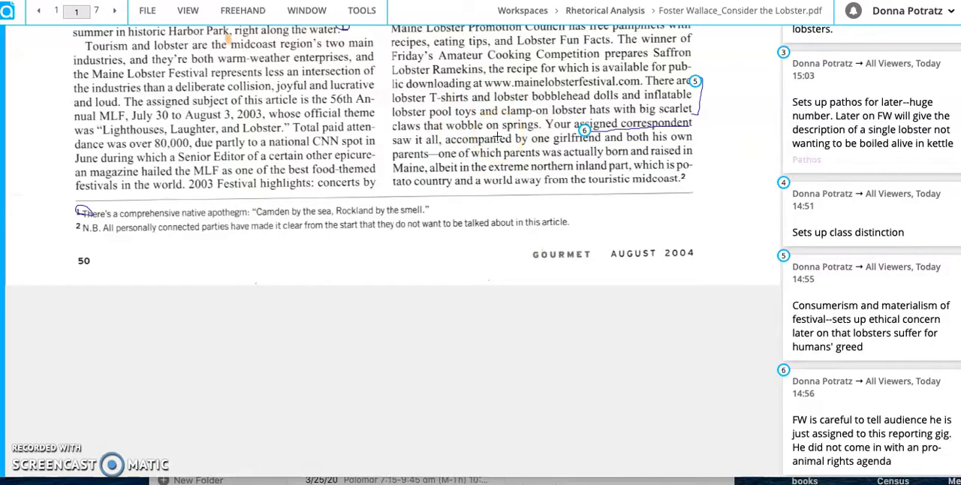
left_click(114, 10)
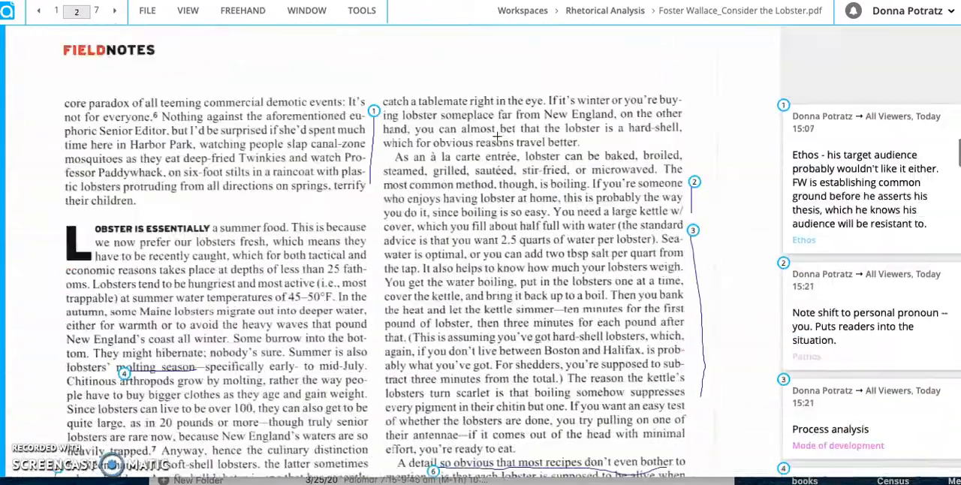
Step: Page forward past the footnote, PETA-question and credibility comments to page 7 of 7
left_click(76, 11)
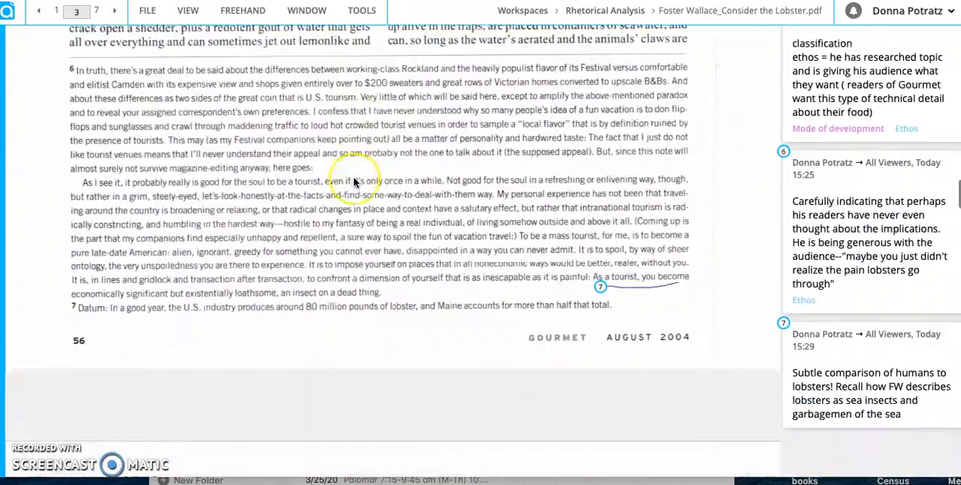
left_click(114, 10)
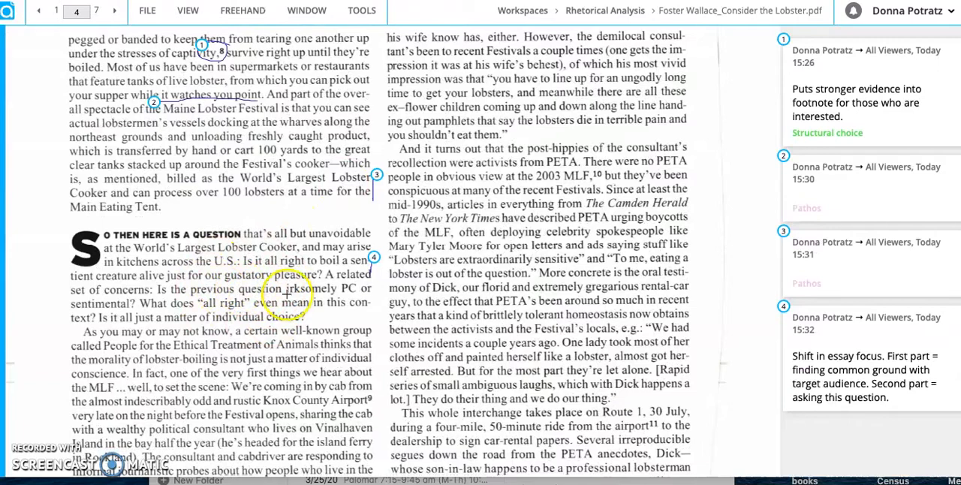
scroll("down", 3)
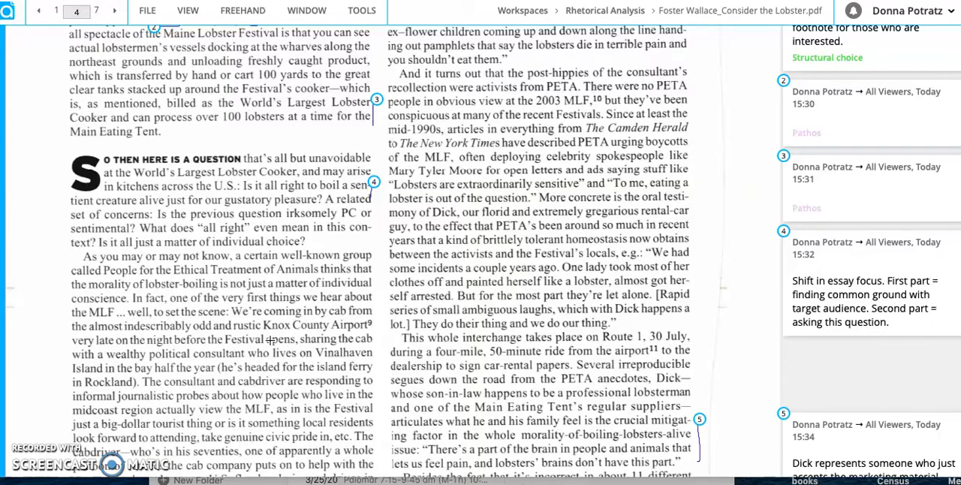
scroll("down", 3)
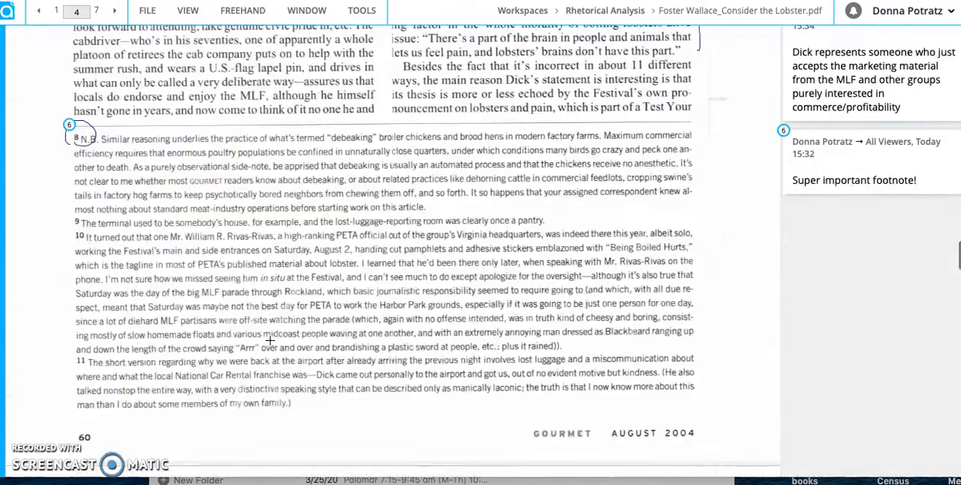
left_click(114, 11)
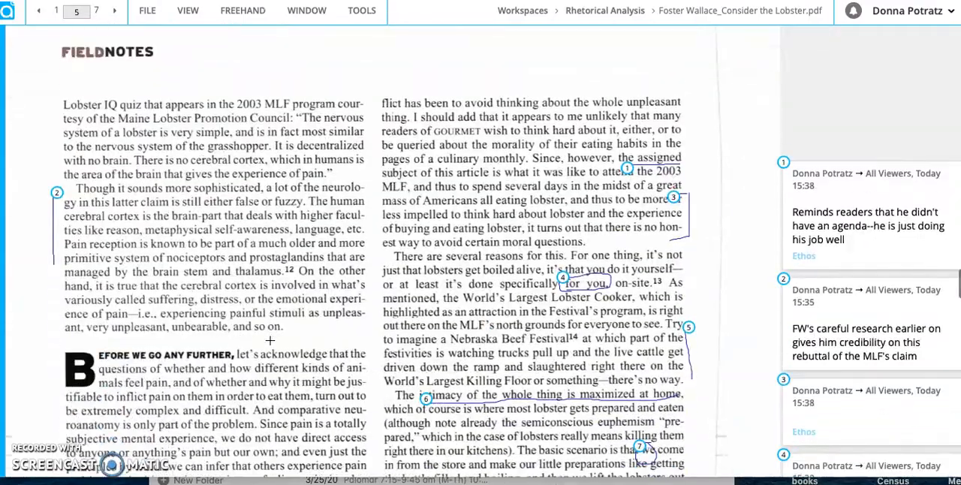
scroll("down", 3)
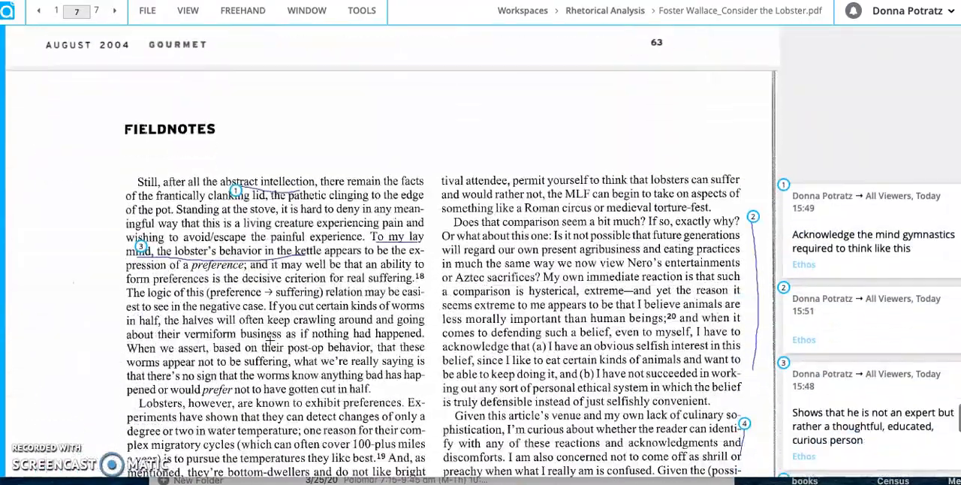
Step: Scroll page 7's tone question and rhetorical-questions comments, then return to the title page
scroll("down", 3)
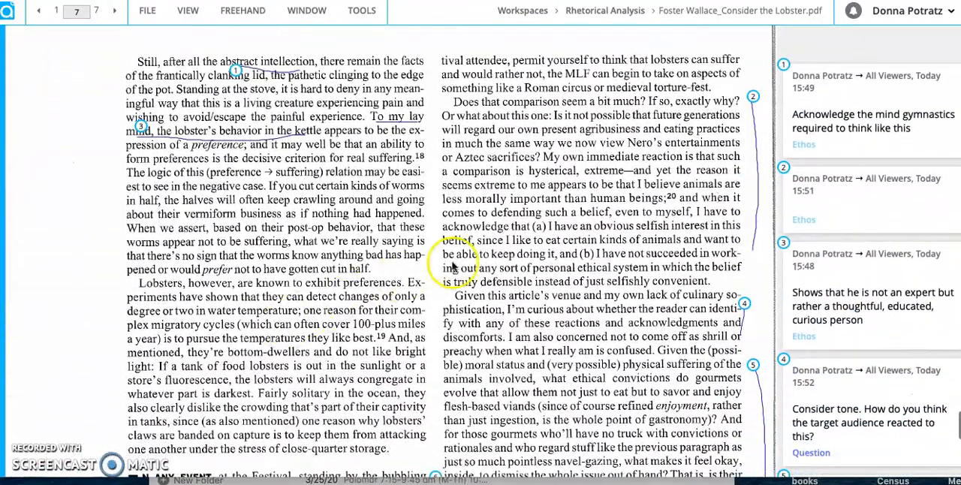
scroll("down", 3)
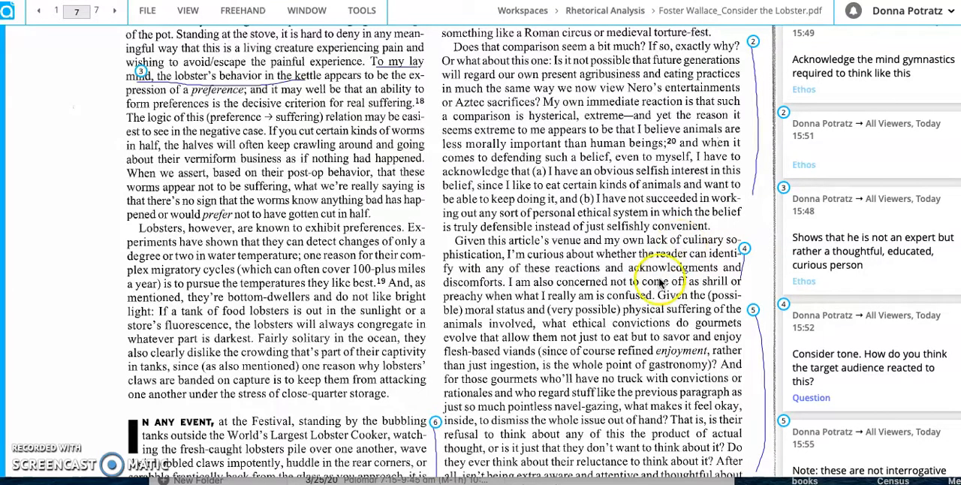
scroll("down", 3)
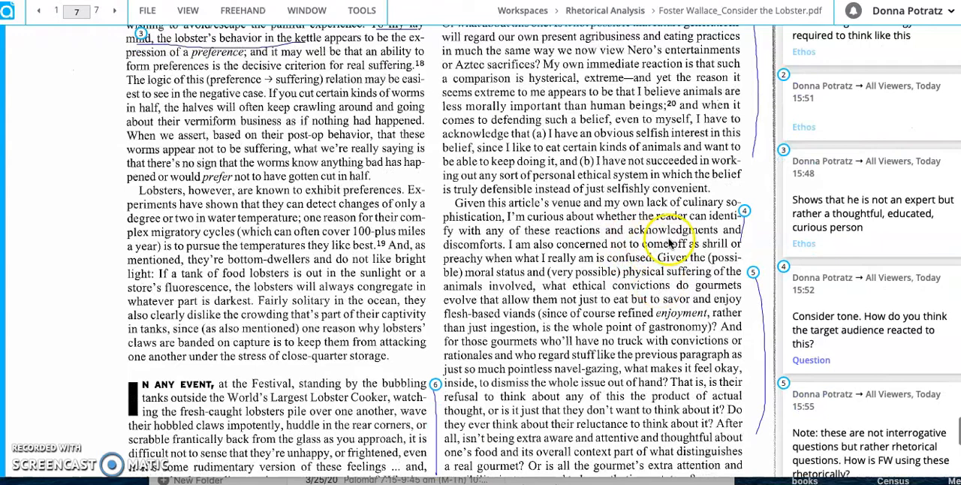
mouse_move(615, 305)
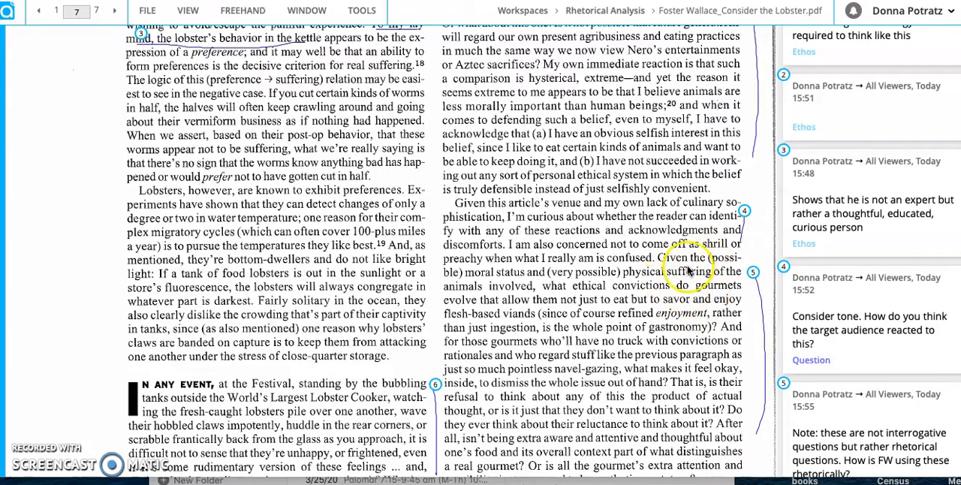
scroll("down", 3)
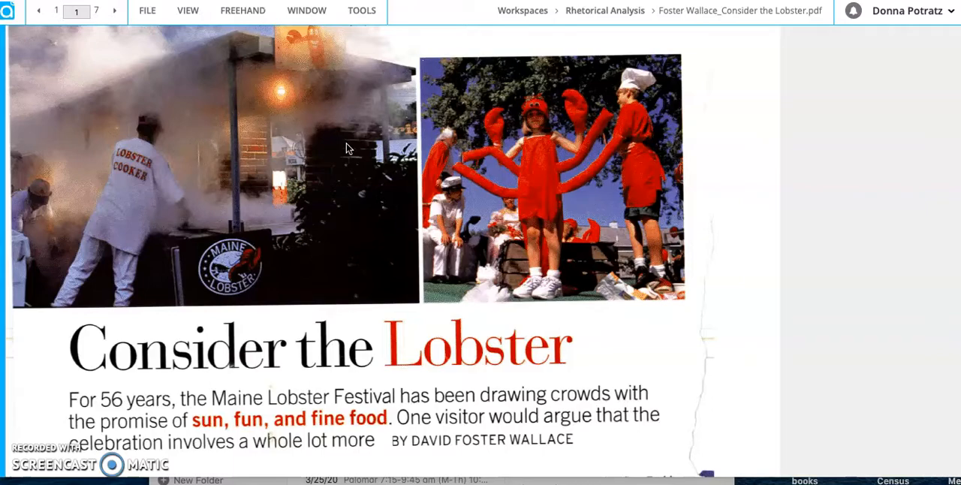
Step: Scroll page 2's low-class food passage and footnotes, then go back to page 1
scroll("down", 3)
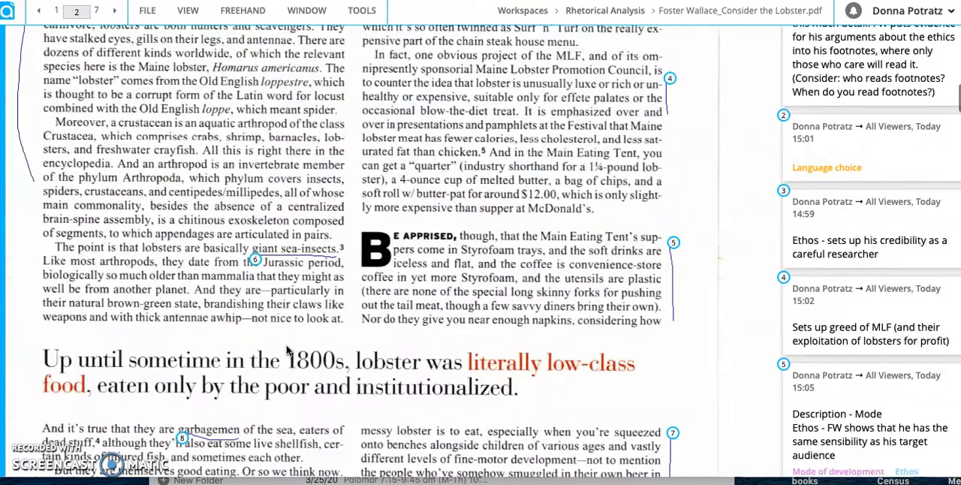
scroll("down", 3)
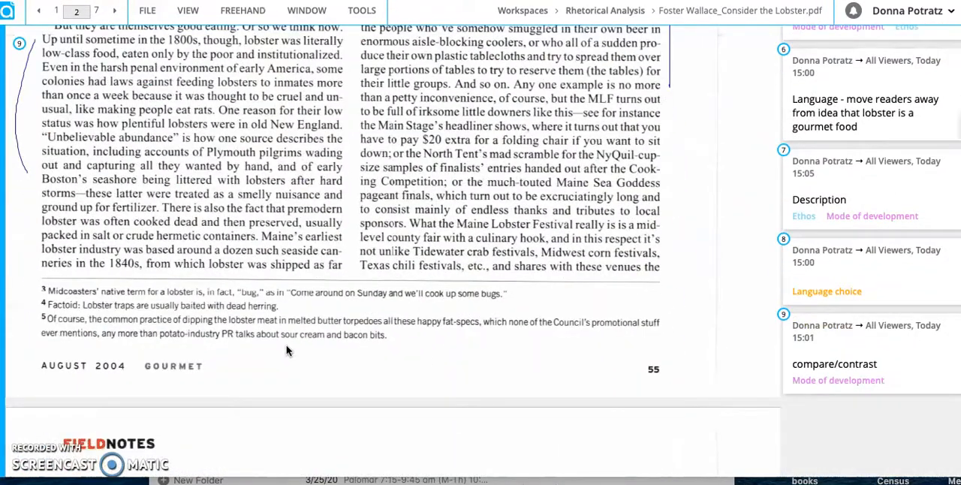
left_click(189, 282)
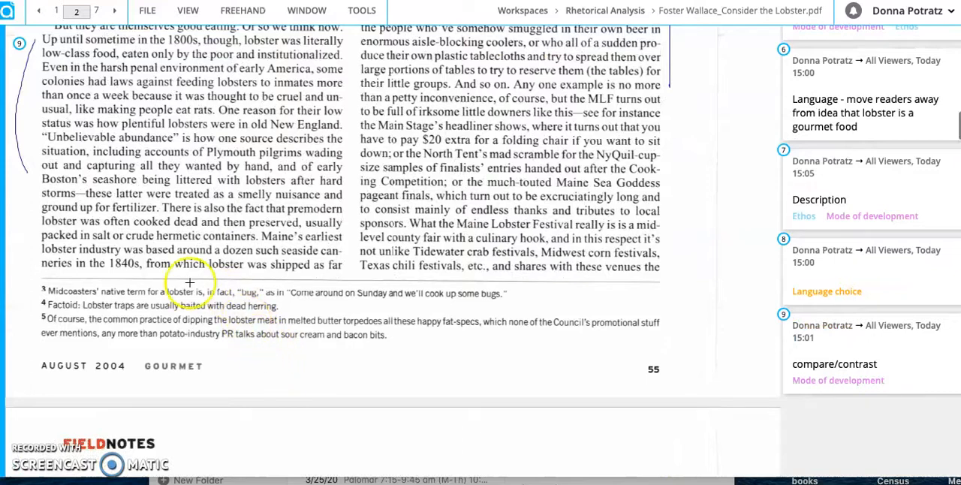
mouse_move(204, 339)
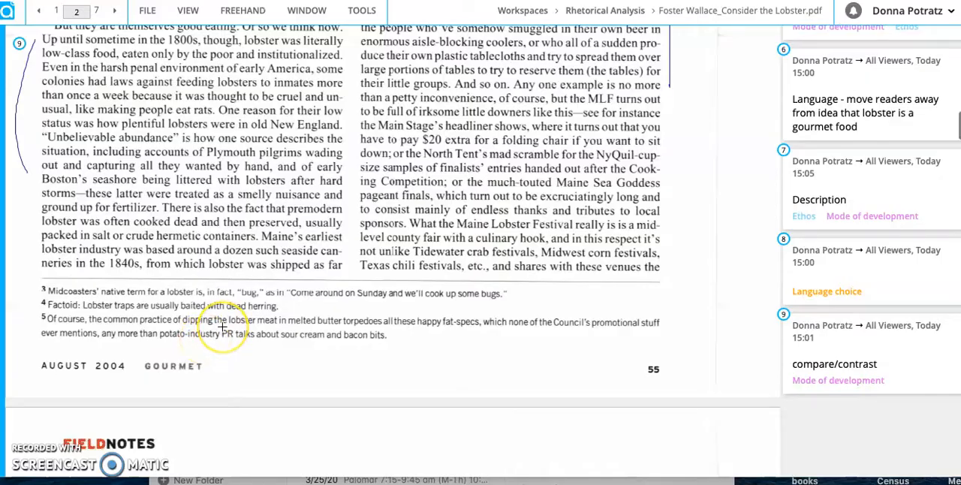
left_click(38, 11)
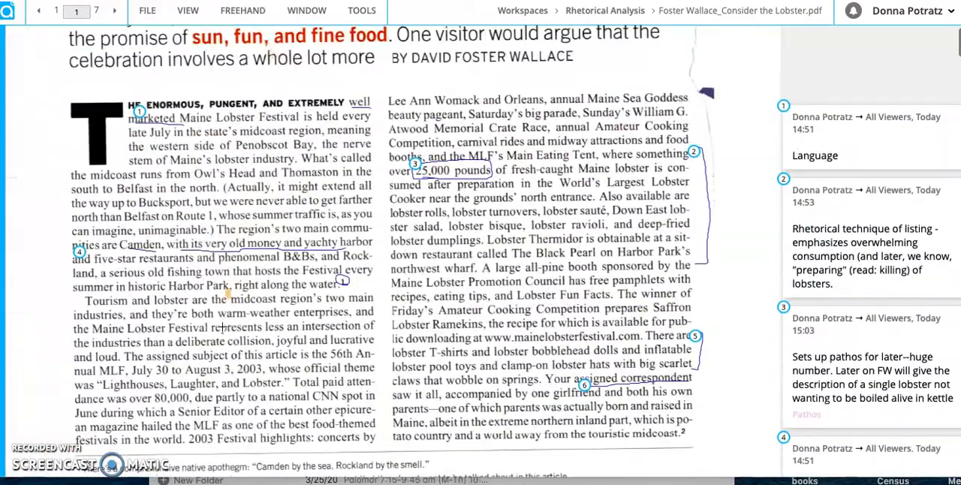
Step: Advance to page 2, showing the 'For practical purposes' paragraph and its audience comment
left_click(114, 11)
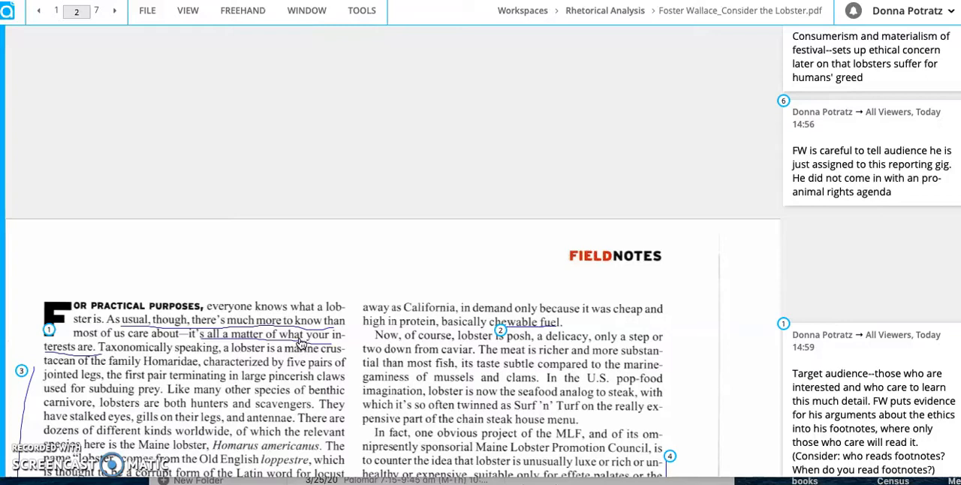
mouse_move(143, 44)
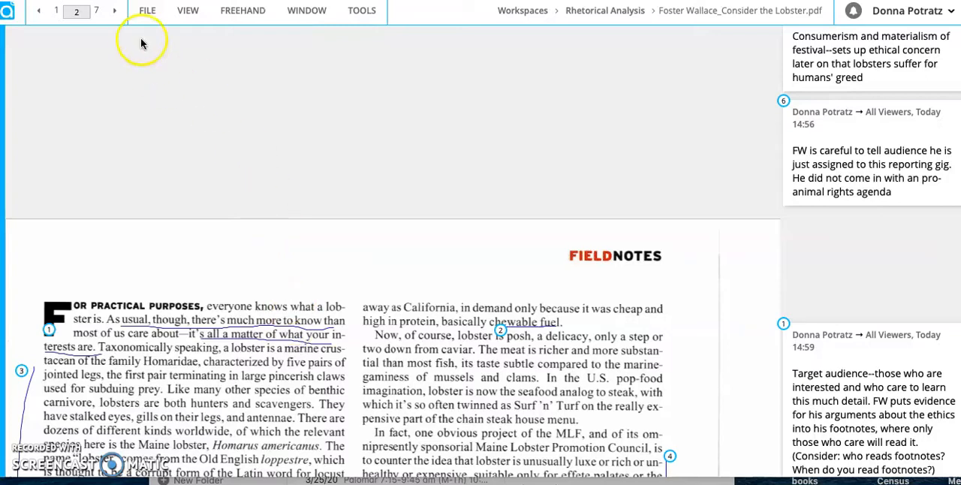